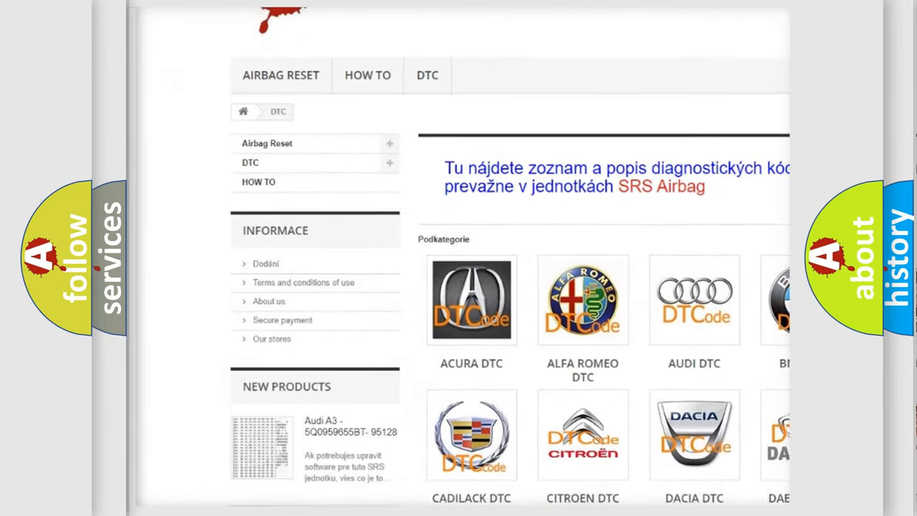
scroll(down, 3)
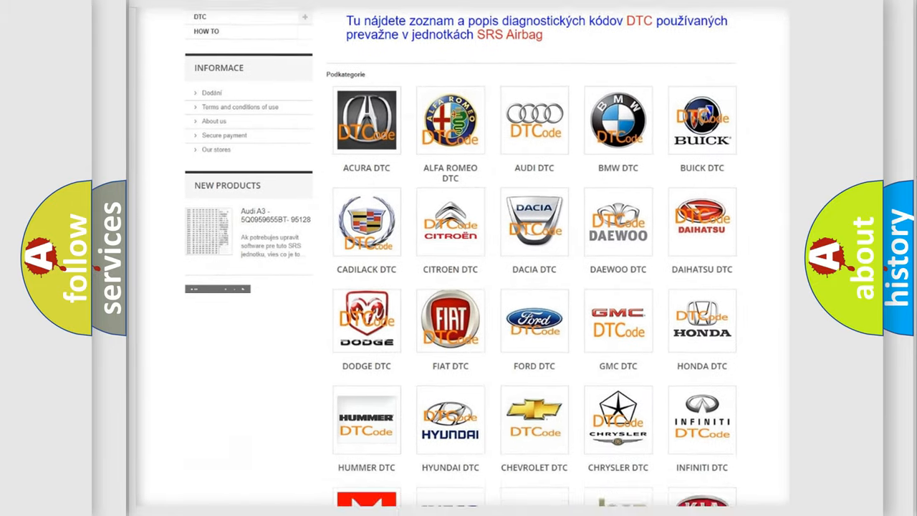
scroll(down, 3)
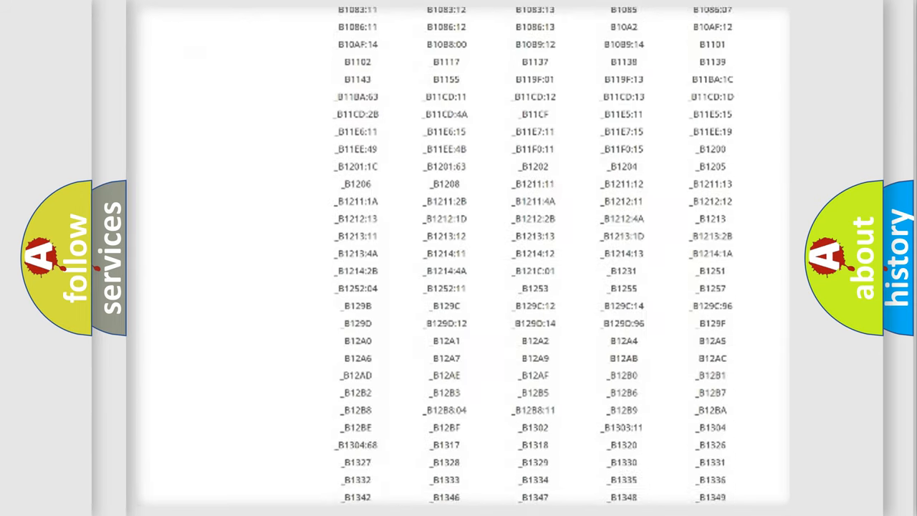
scroll(down, 3)
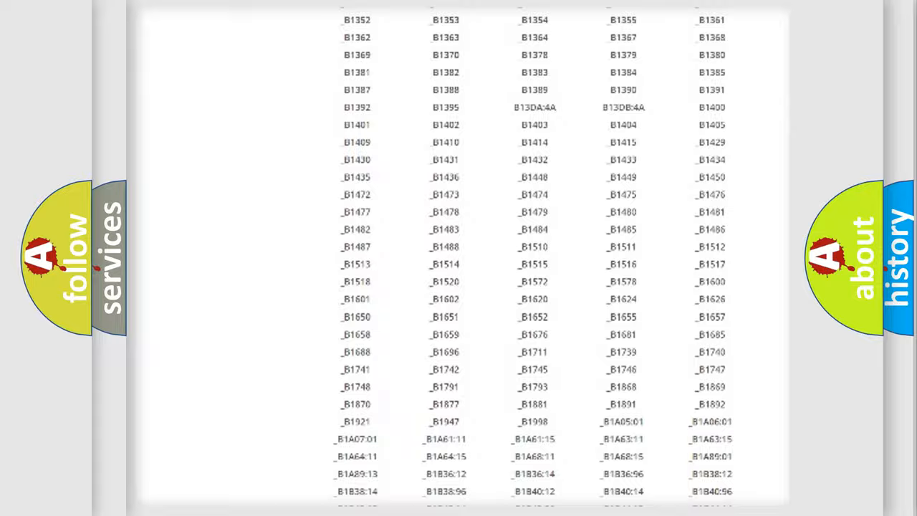
scroll(up, 3)
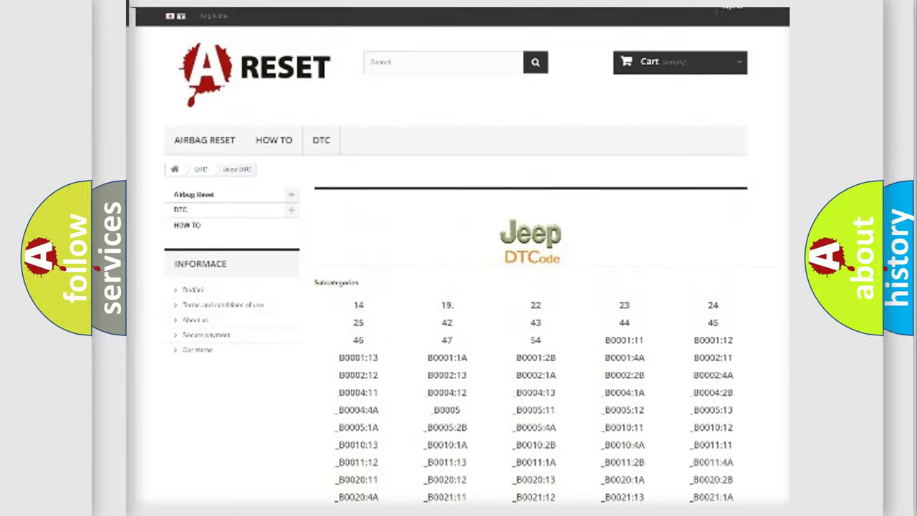